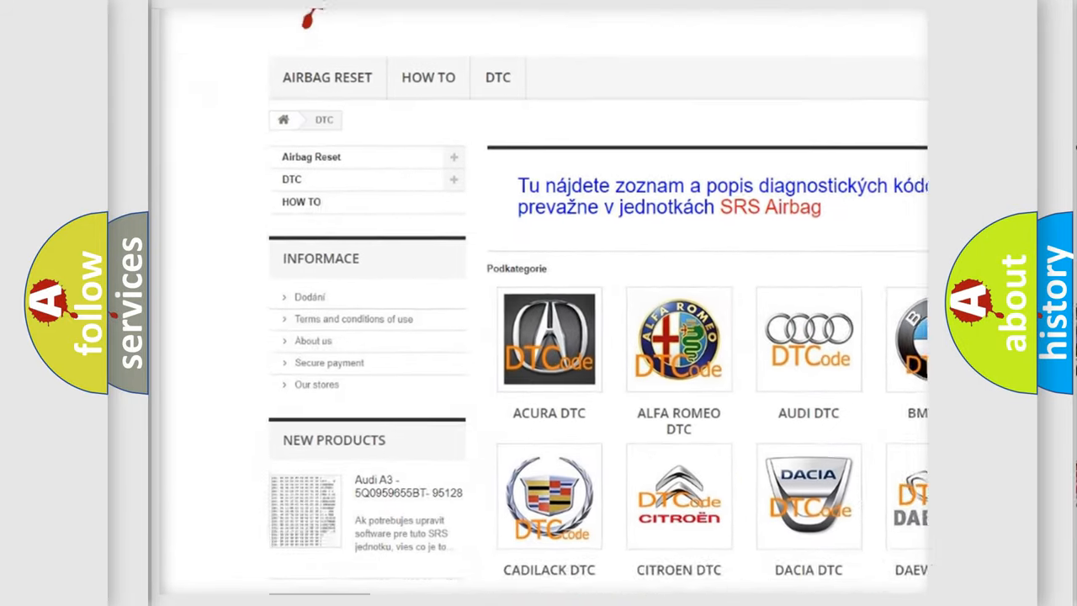
- Scroll past the car brand logos down to the list of B-series trouble codes
scroll(down, 3)
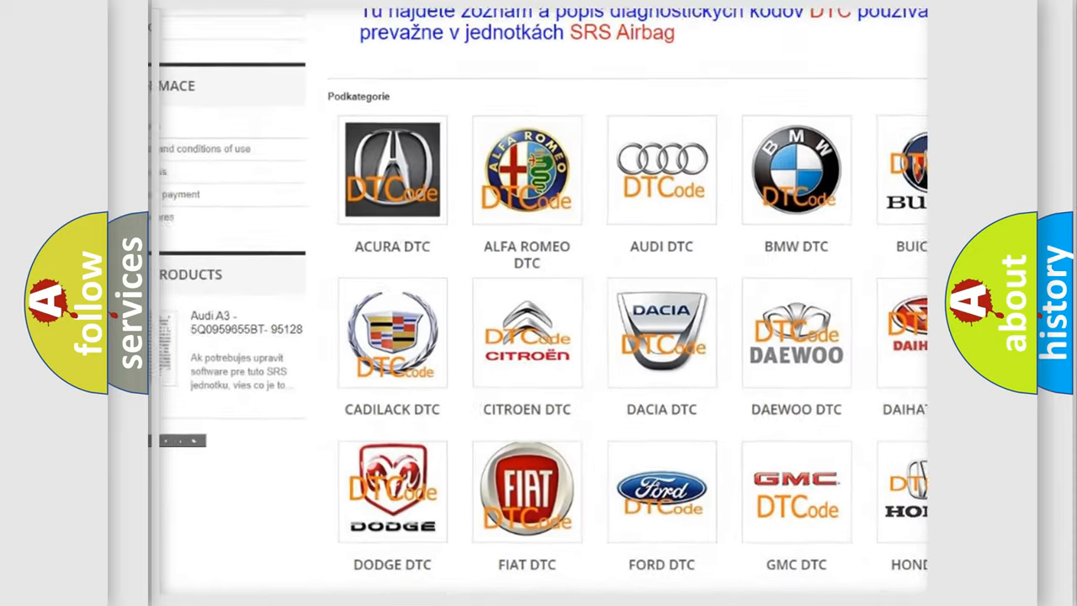
scroll(down, 3)
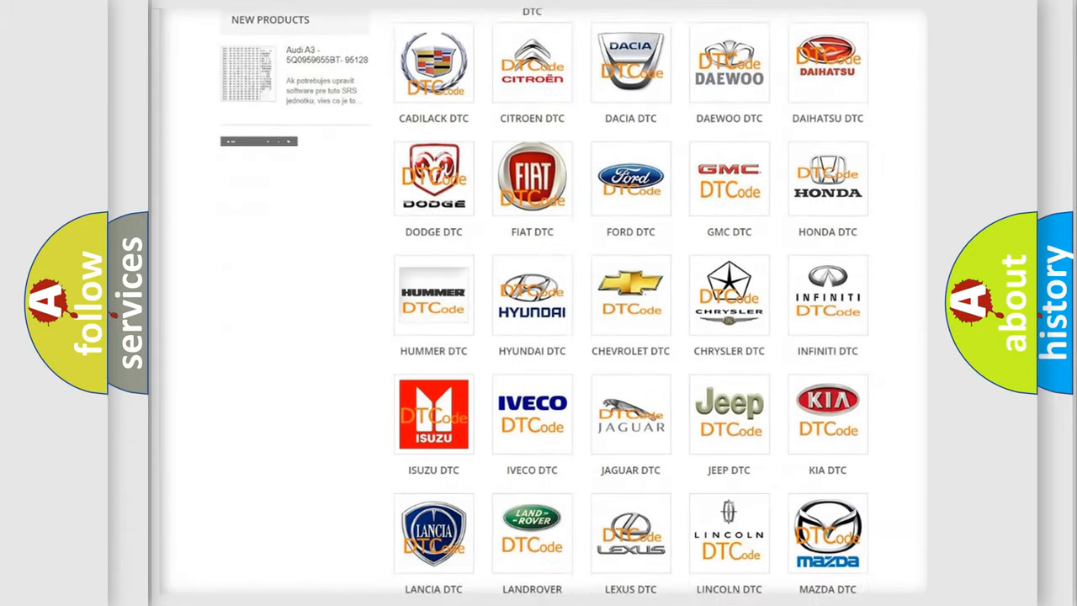
scroll(down, 3)
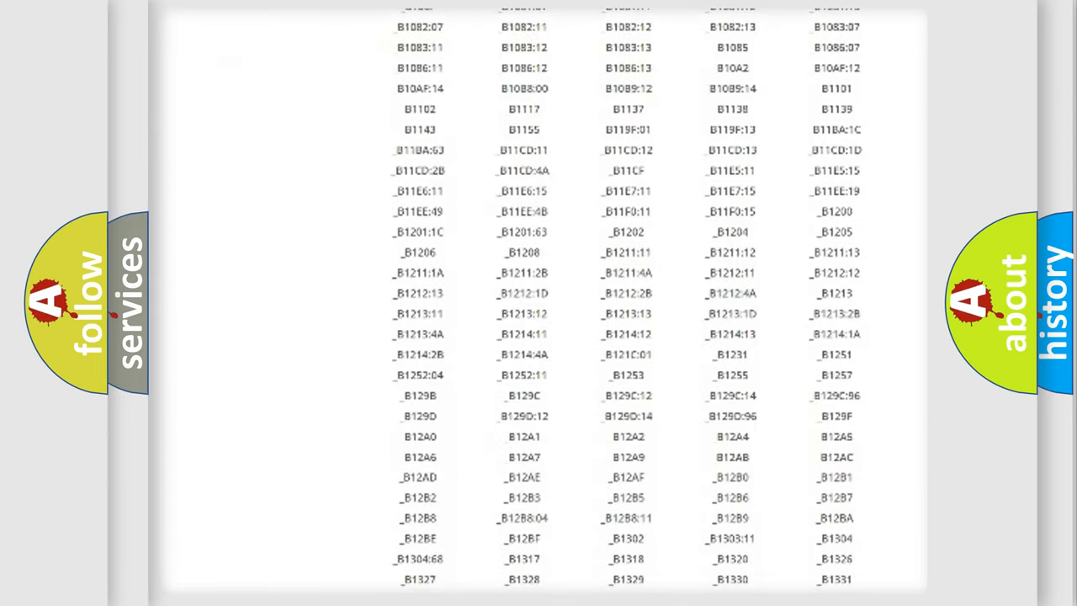
scroll(down, 3)
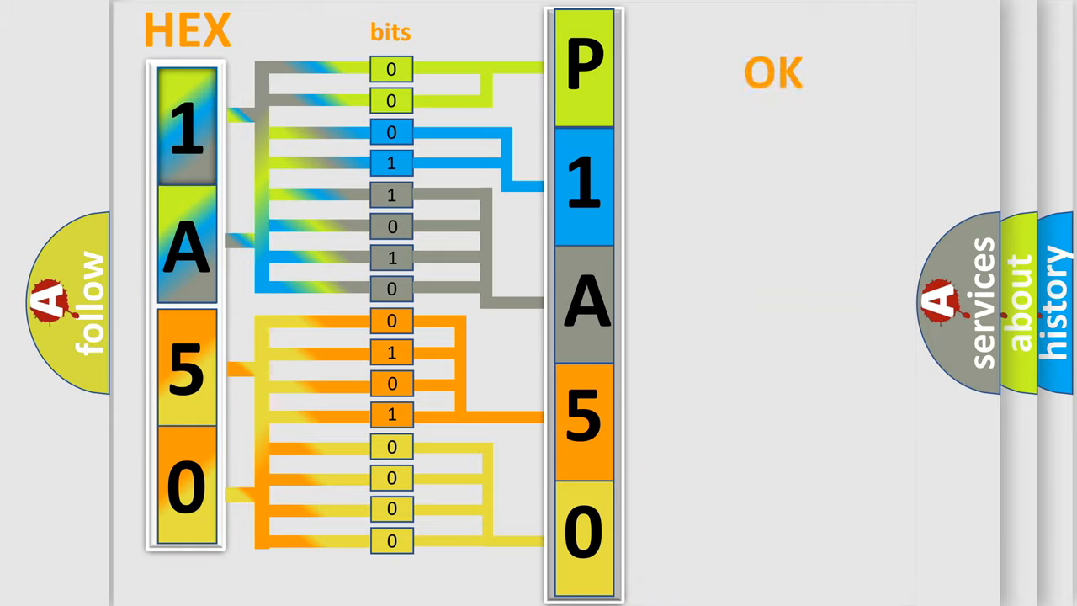
- Advance to the slide showing the Saturn logo beside the boxed code P1A50
click(774, 71)
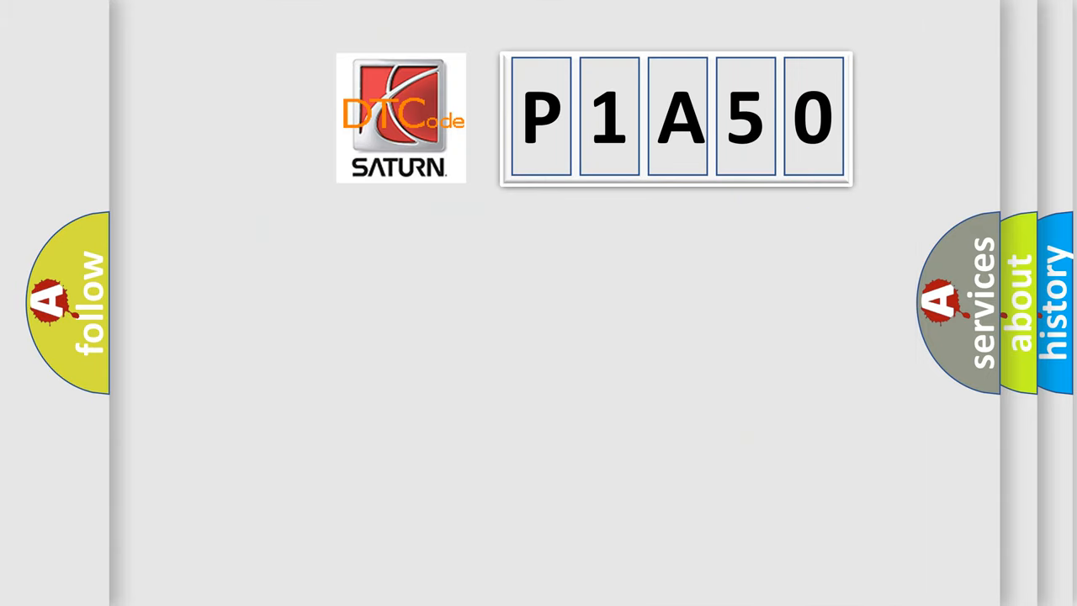